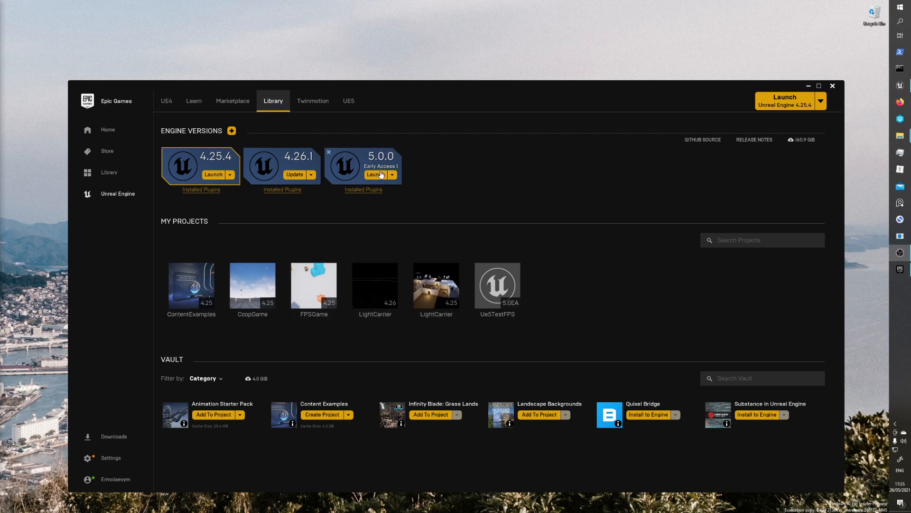
Launch the Unreal Engine 5.0.0 Early Access editor from the launcher's Library
{"action": "left_click", "coordinate": [375, 174]}
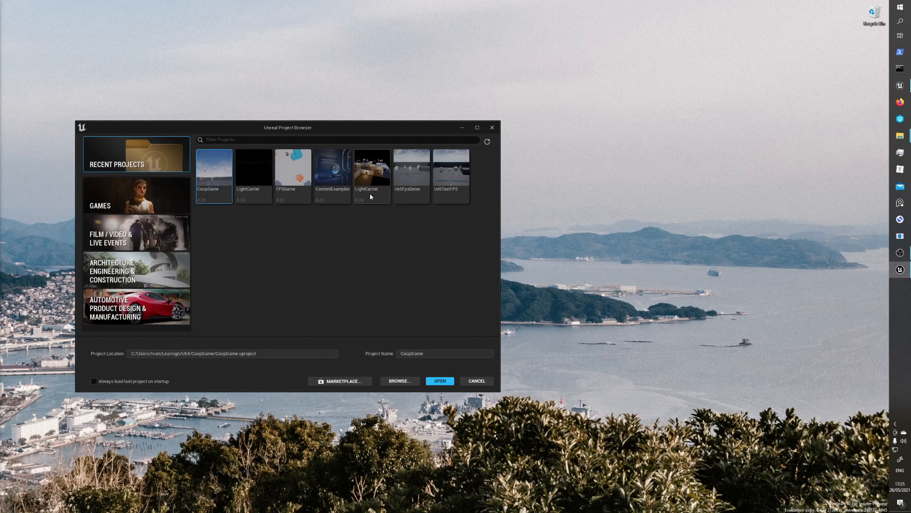
{"action": "mouse_move", "coordinate": [334, 136]}
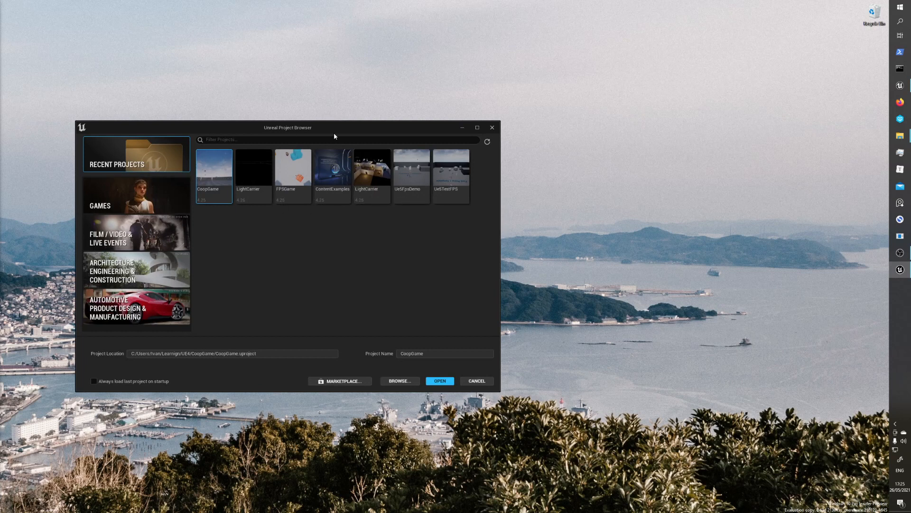
{"action": "mouse_move", "coordinate": [396, 325]}
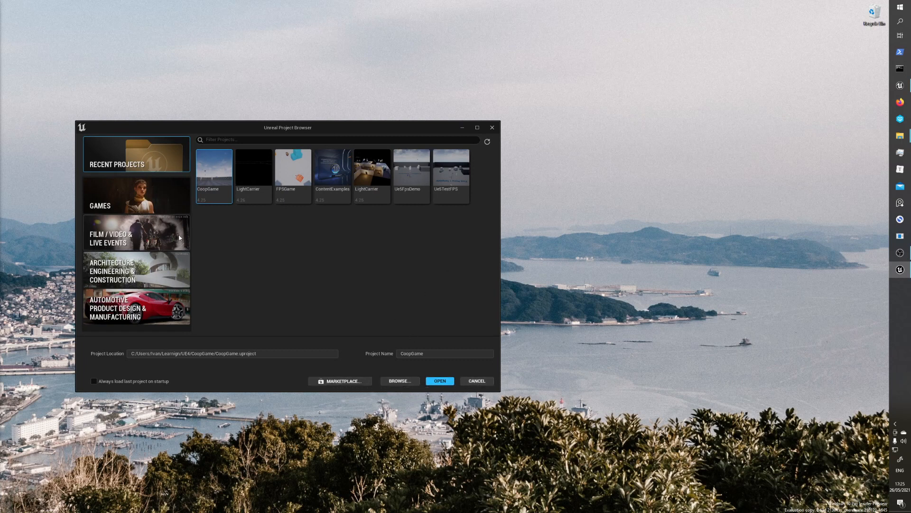
{"action": "mouse_move", "coordinate": [161, 194]}
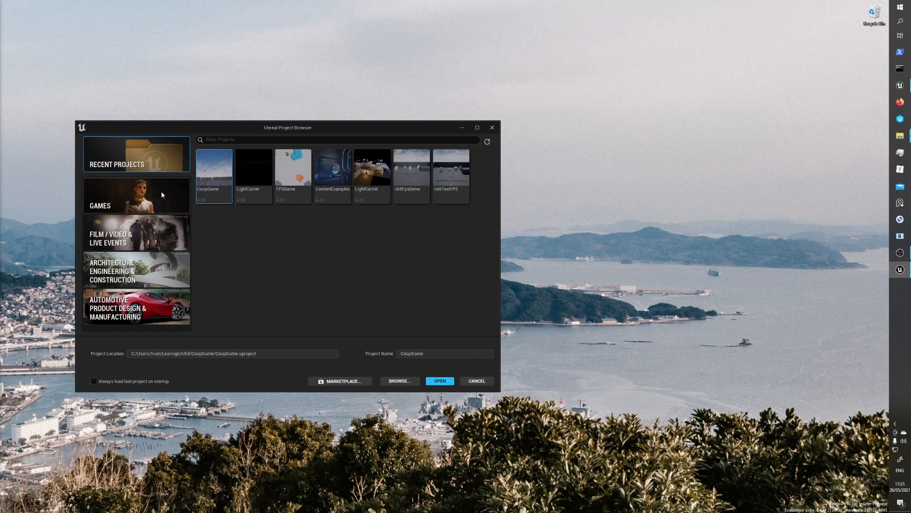
Look over the Games project templates and the Recent Projects list in the Project Browser
{"action": "left_click", "coordinate": [135, 205]}
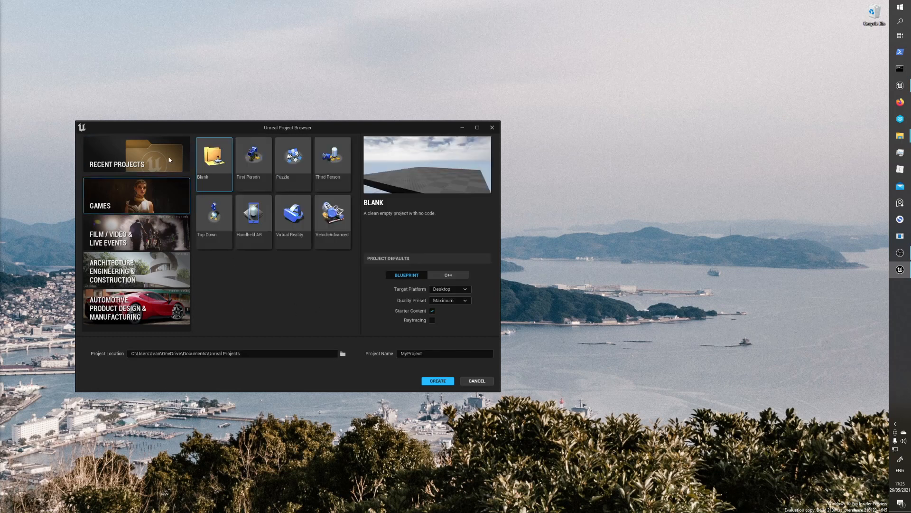
{"action": "left_click", "coordinate": [117, 165]}
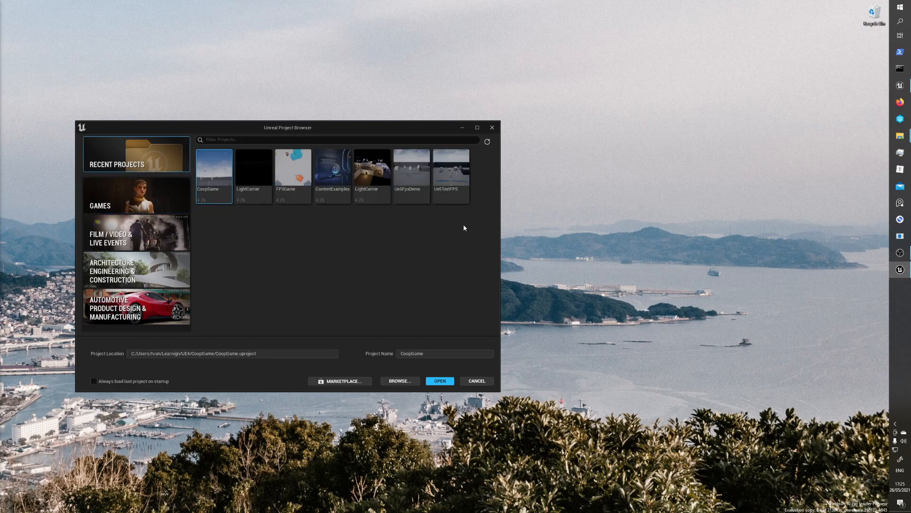
{"action": "left_click", "coordinate": [451, 172]}
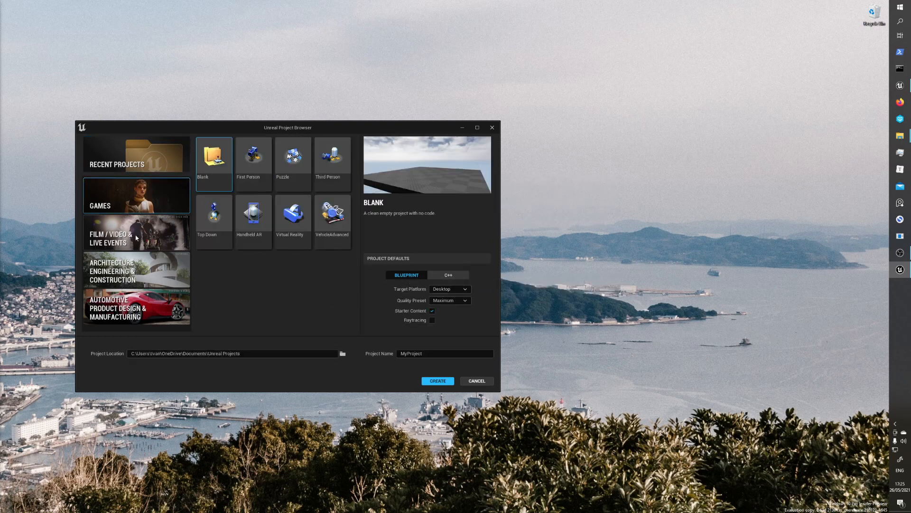
Select the Ue5TestFPS project and open it in the UE5 level editor
{"action": "left_click", "coordinate": [117, 155]}
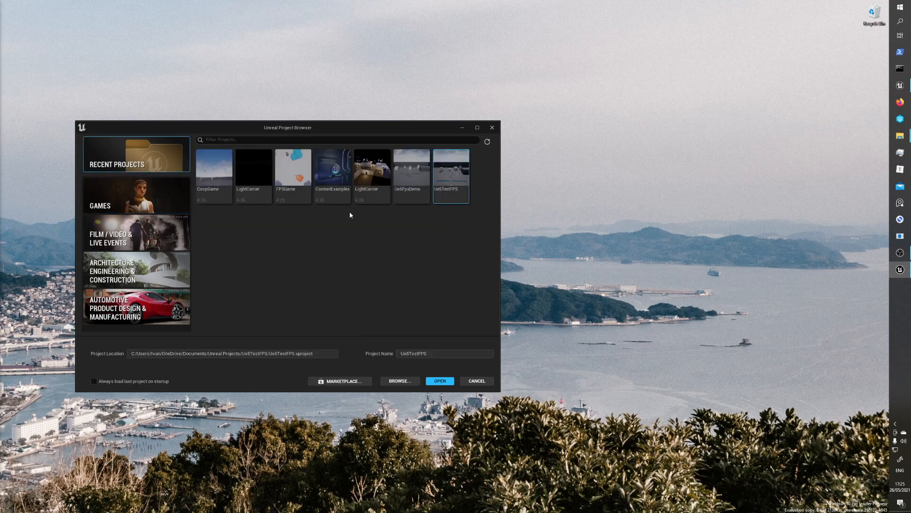
{"action": "mouse_move", "coordinate": [457, 361]}
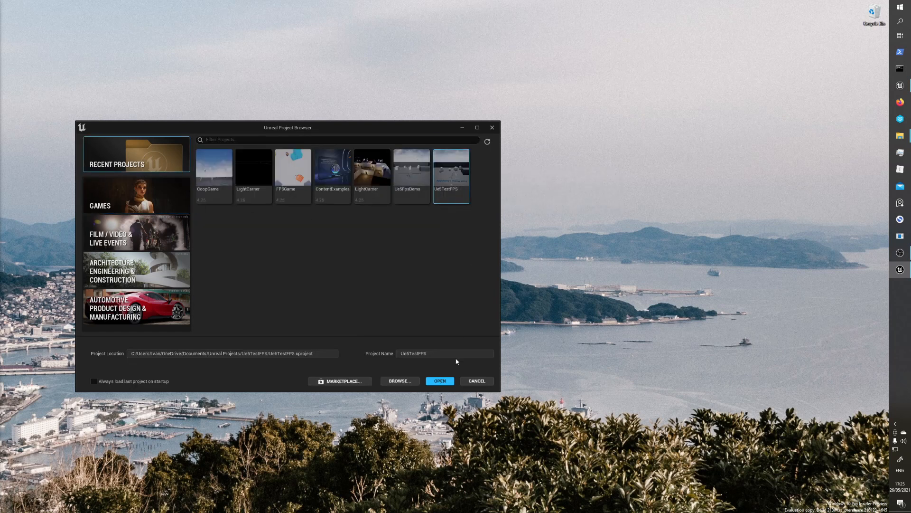
{"action": "left_click", "coordinate": [440, 381]}
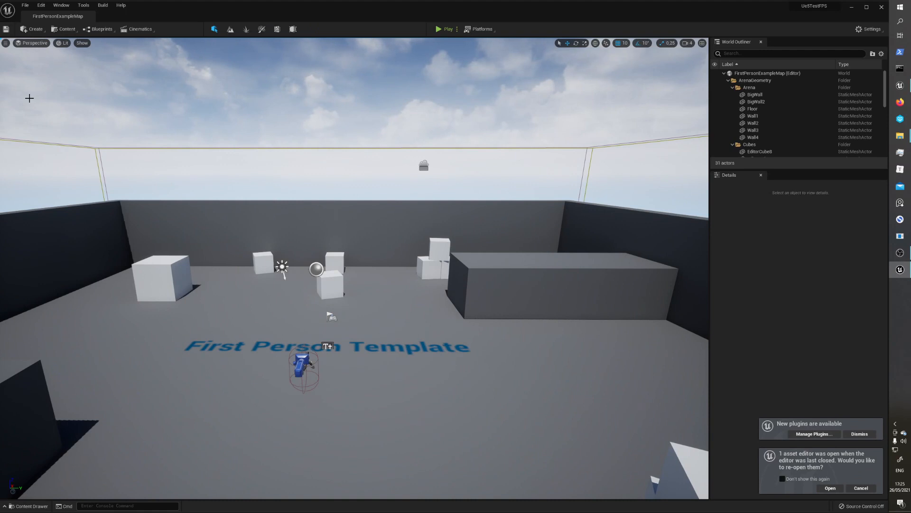
{"action": "mouse_move", "coordinate": [631, 103]}
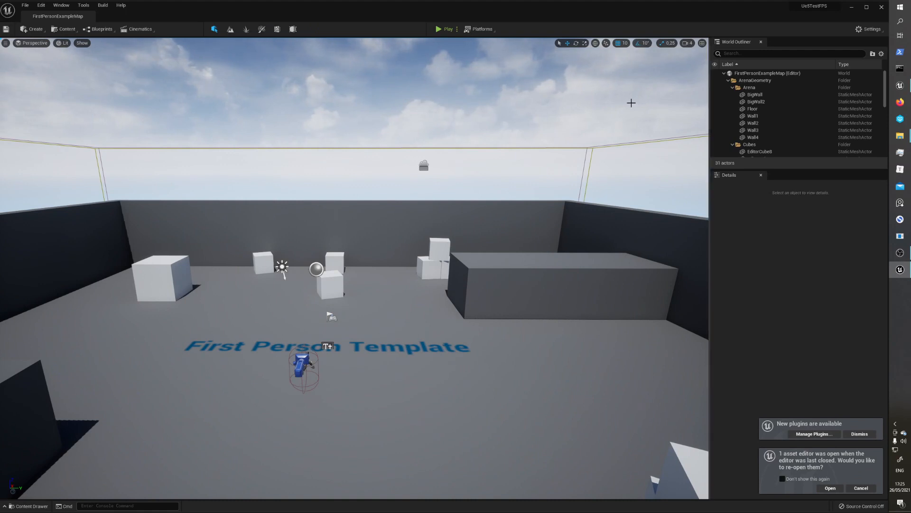
{"action": "mouse_move", "coordinate": [625, 299]}
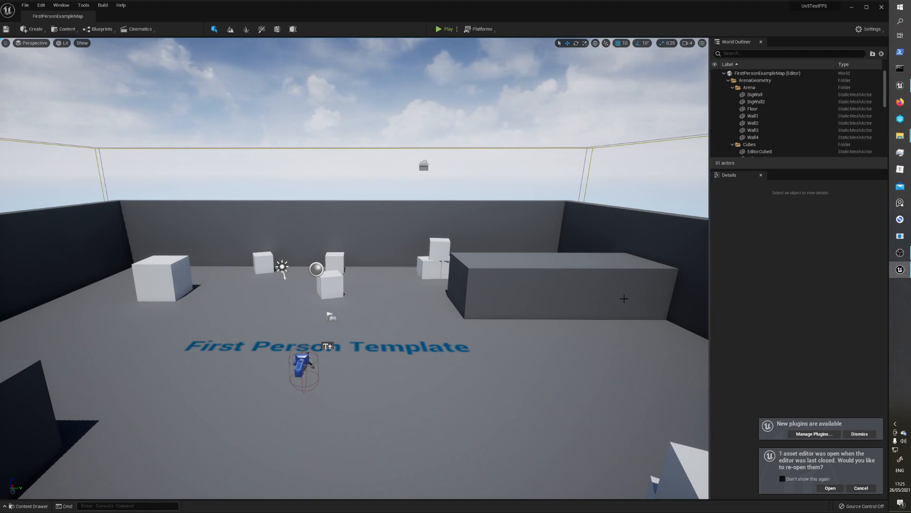
{"action": "mouse_move", "coordinate": [315, 118]}
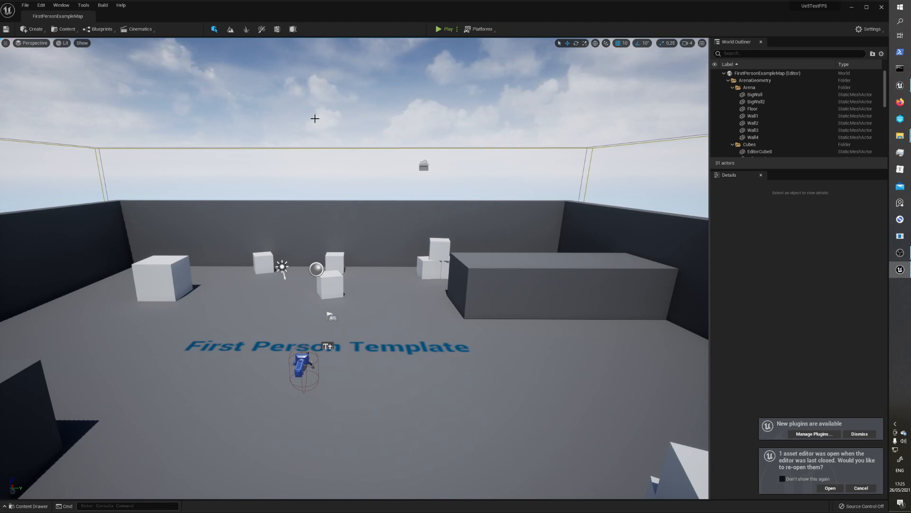
{"action": "mouse_move", "coordinate": [545, 211]}
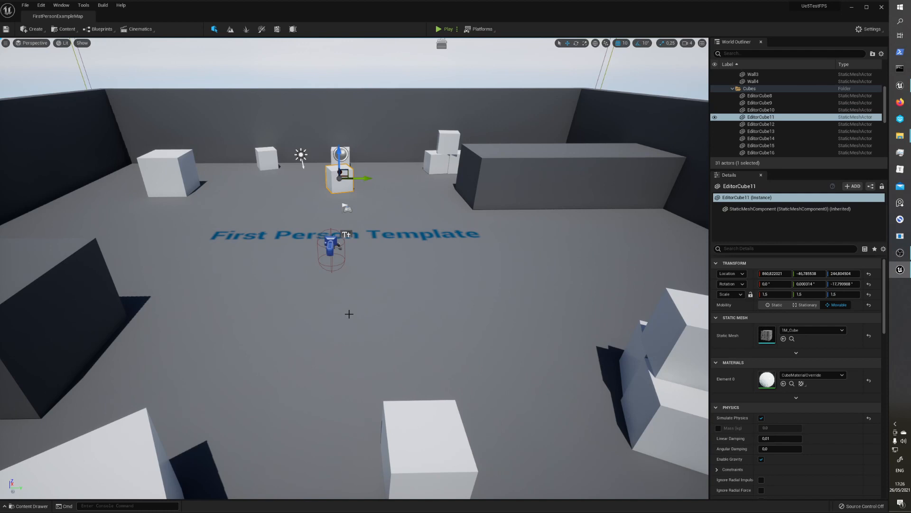
{"action": "left_click", "coordinate": [27, 506]}
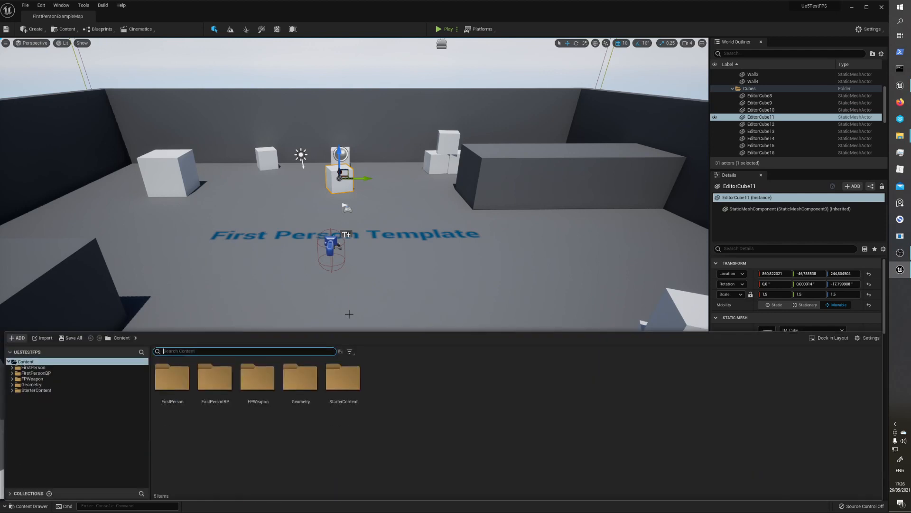
{"action": "right_click", "coordinate": [342, 378]}
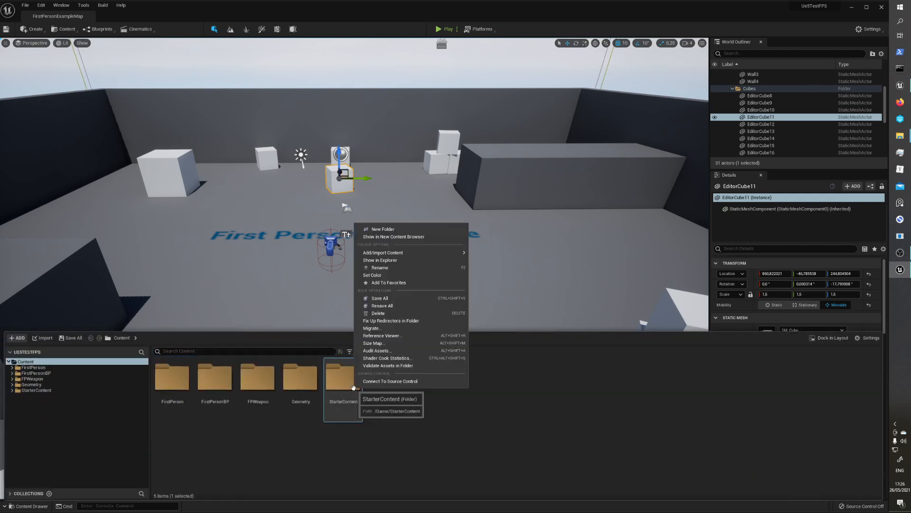
{"action": "mouse_move", "coordinate": [406, 261]}
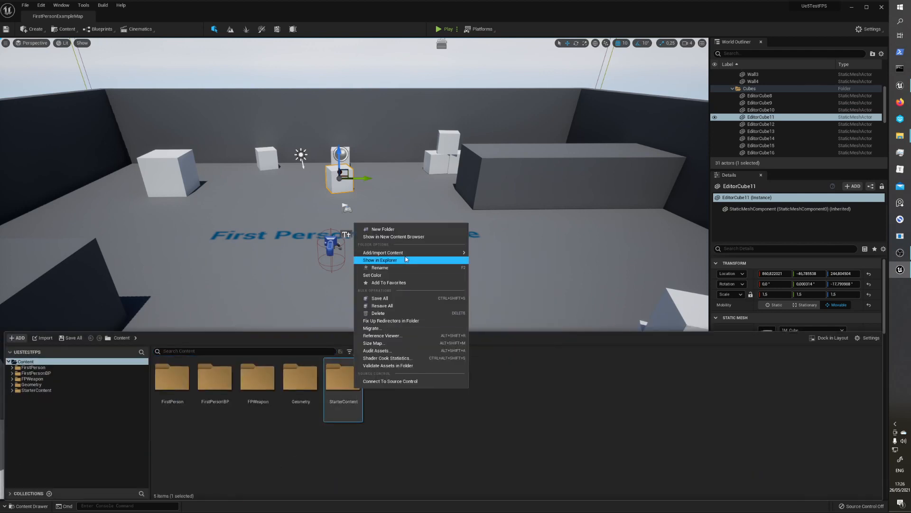
{"action": "mouse_move", "coordinate": [406, 269]}
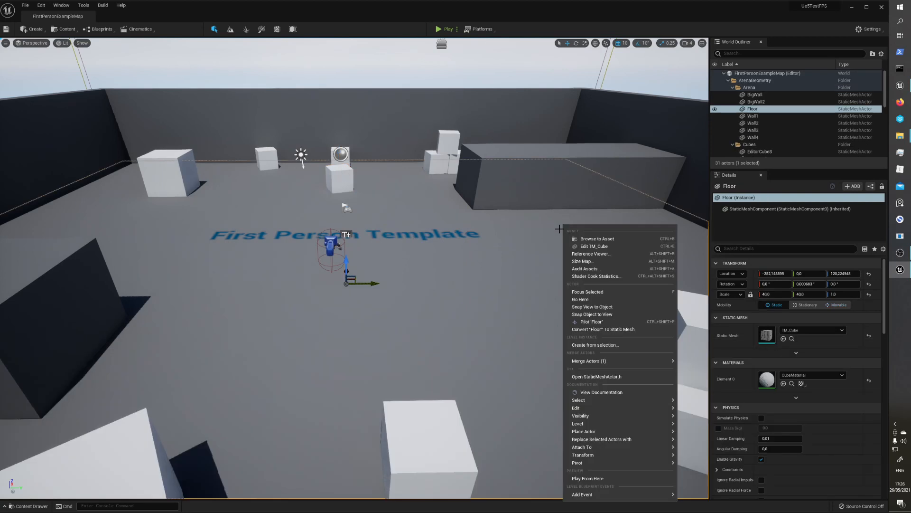
{"action": "left_click", "coordinate": [759, 146]}
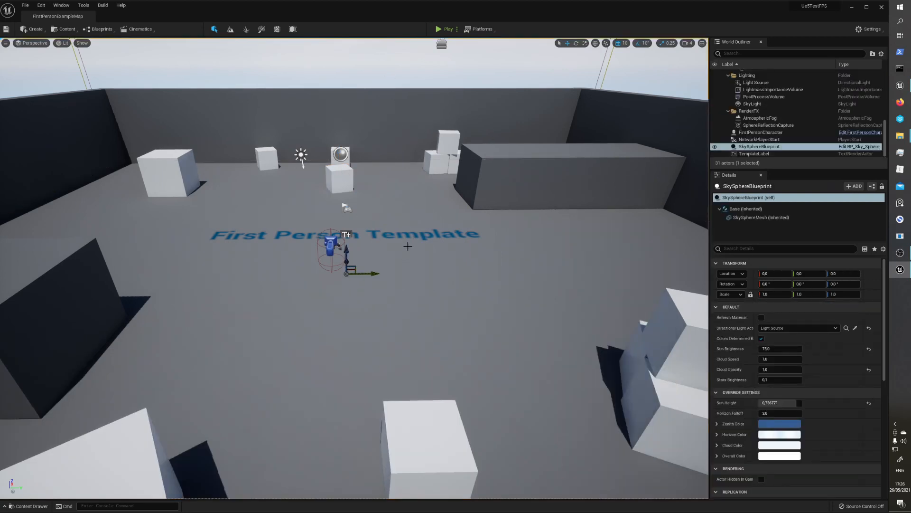
{"action": "left_click", "coordinate": [28, 506]}
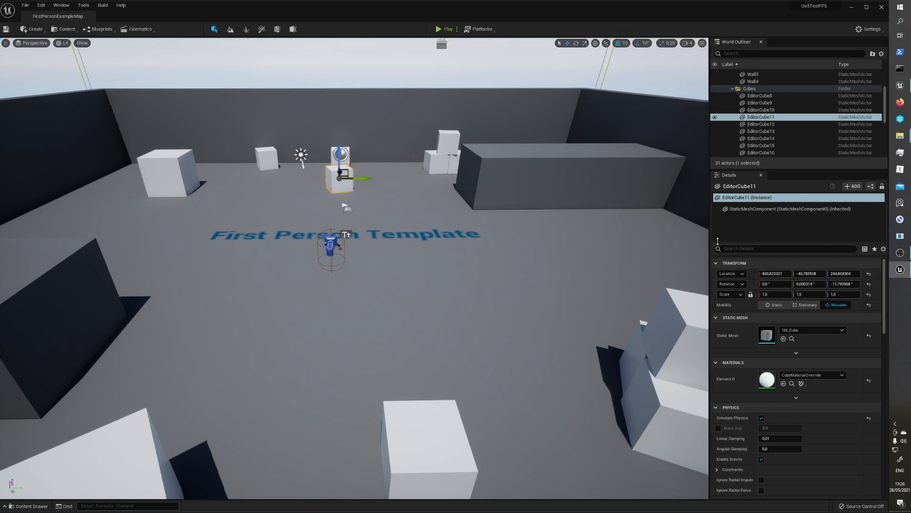
{"action": "mouse_move", "coordinate": [391, 163]}
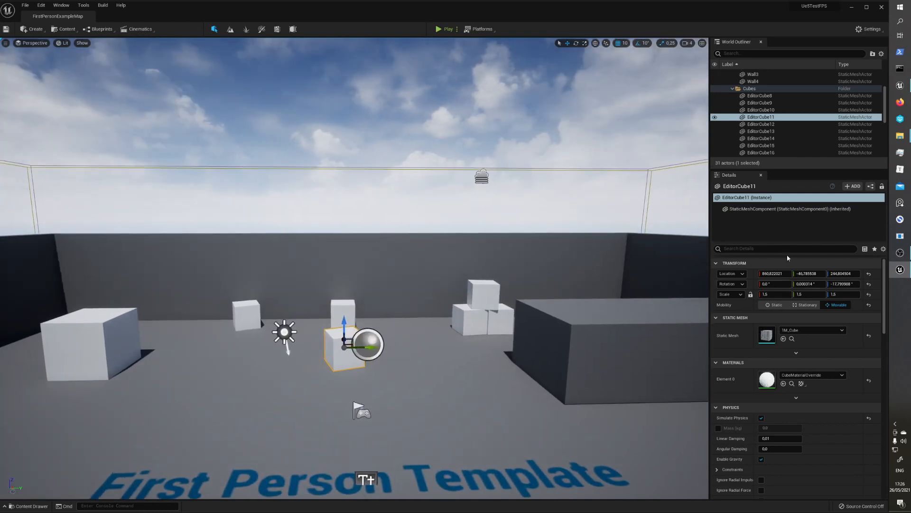
{"action": "mouse_move", "coordinate": [793, 267]}
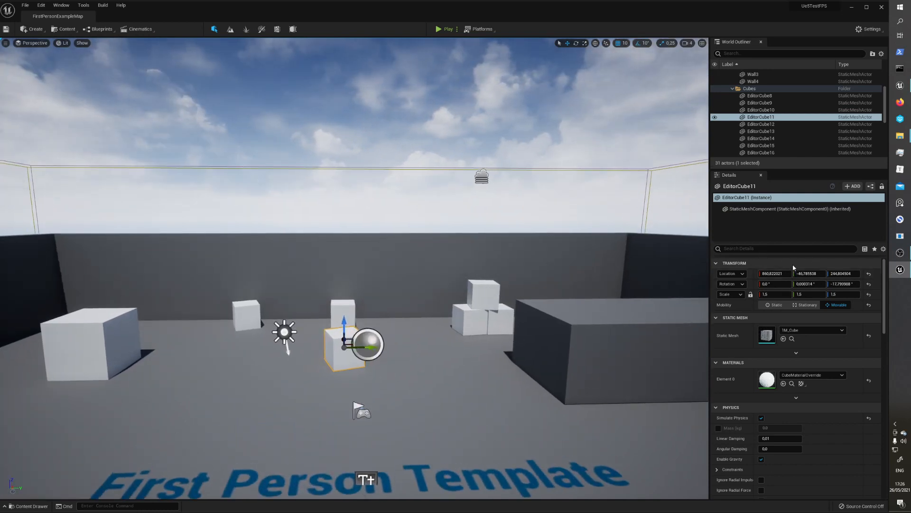
{"action": "mouse_move", "coordinate": [782, 258]}
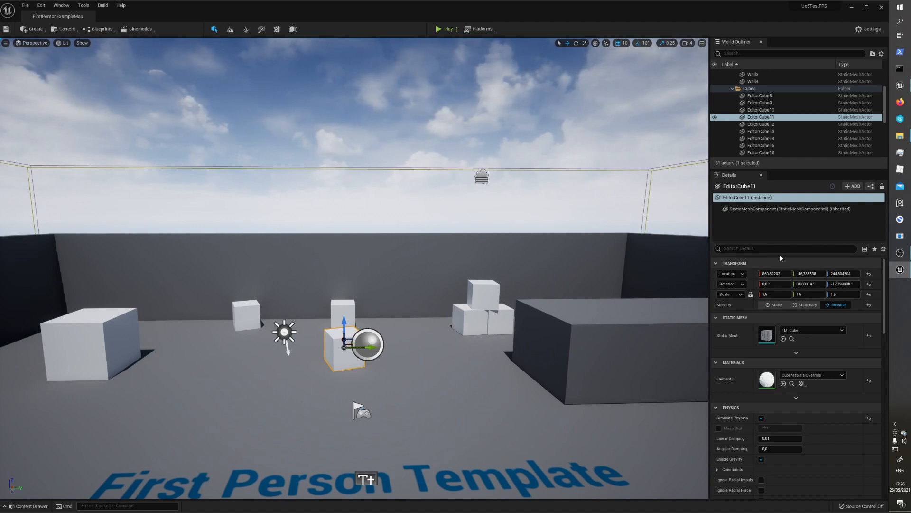
{"action": "mouse_move", "coordinate": [818, 227]}
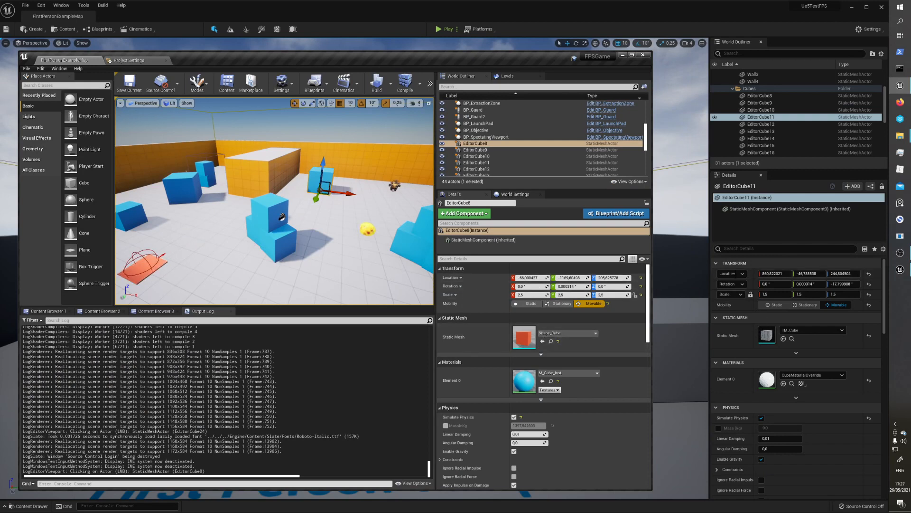
{"action": "mouse_move", "coordinate": [525, 379]}
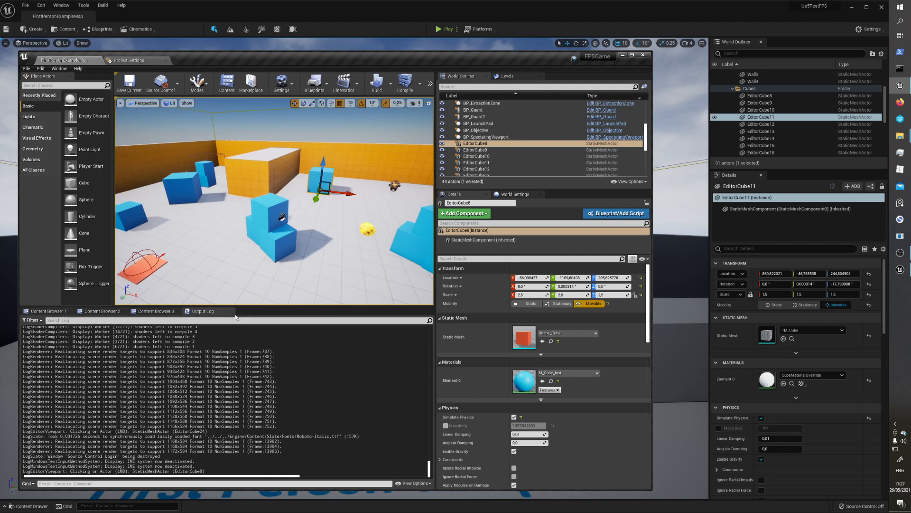
{"action": "mouse_move", "coordinate": [332, 314]}
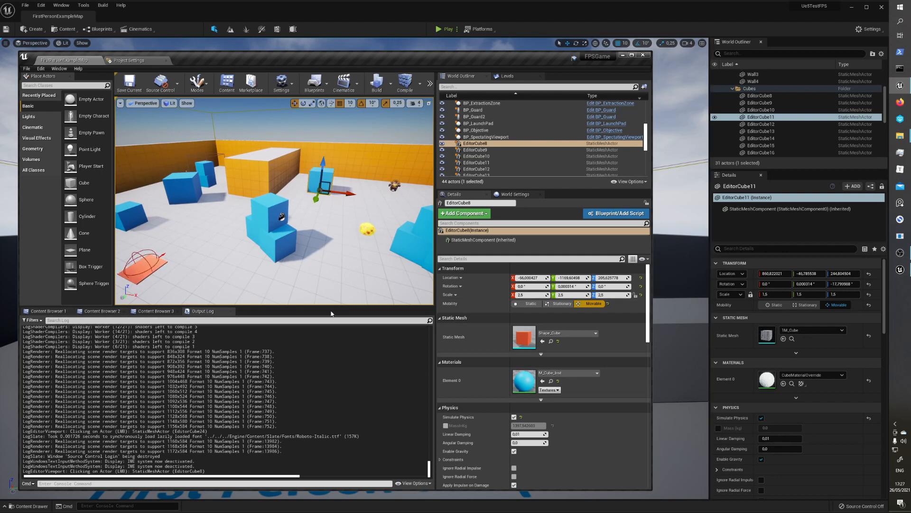
{"action": "mouse_move", "coordinate": [361, 318]}
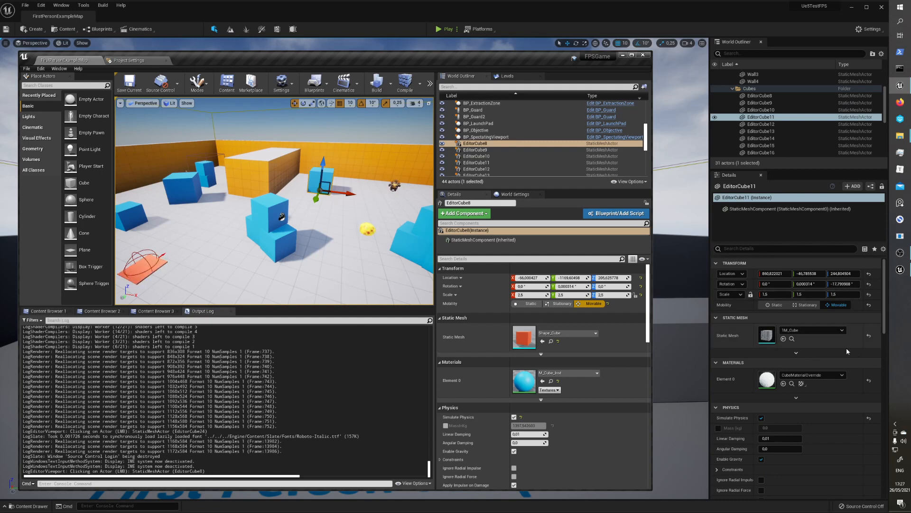
Scroll EditorCube11's Details down to its navigation, virtual texture, tags and cooking sections
{"action": "scroll", "scroll_direction": "down", "scroll_amount": 3}
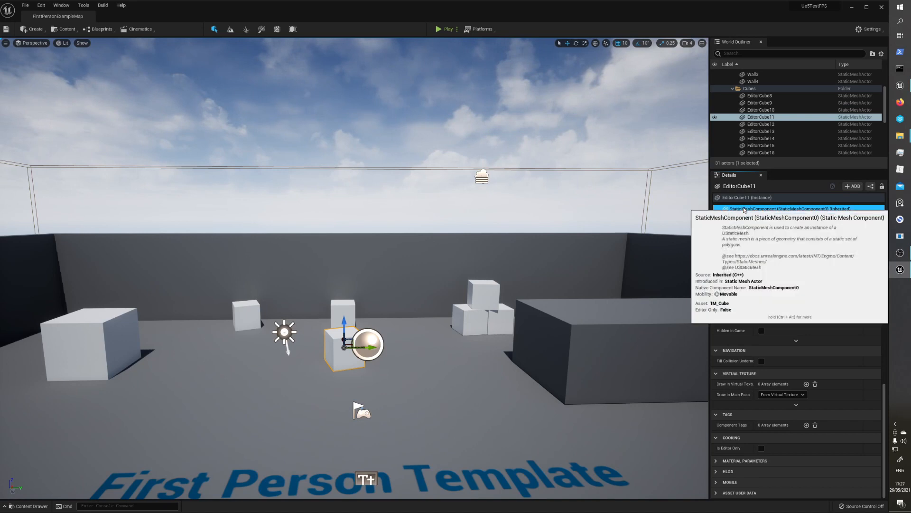
Select EditorCube11's StaticMeshComponent to show its properties in the Details panel
{"action": "left_click", "coordinate": [778, 209]}
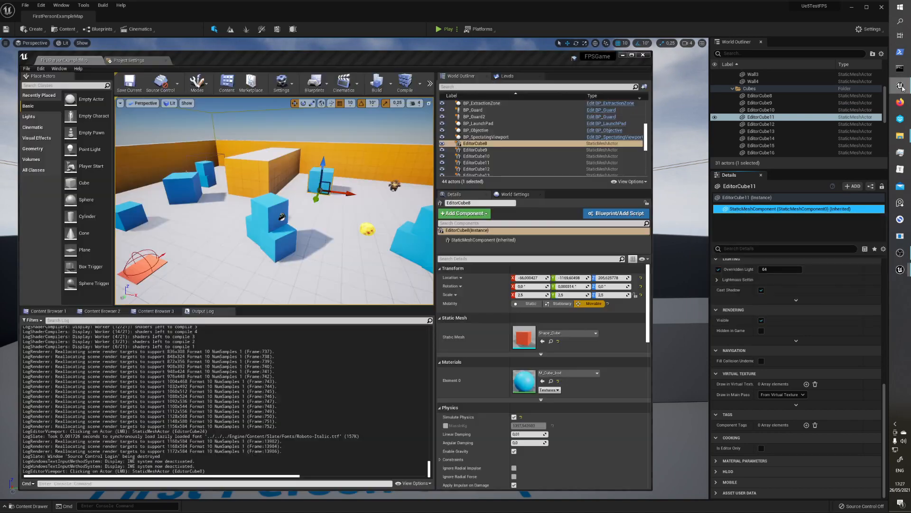
{"action": "mouse_move", "coordinate": [476, 239]}
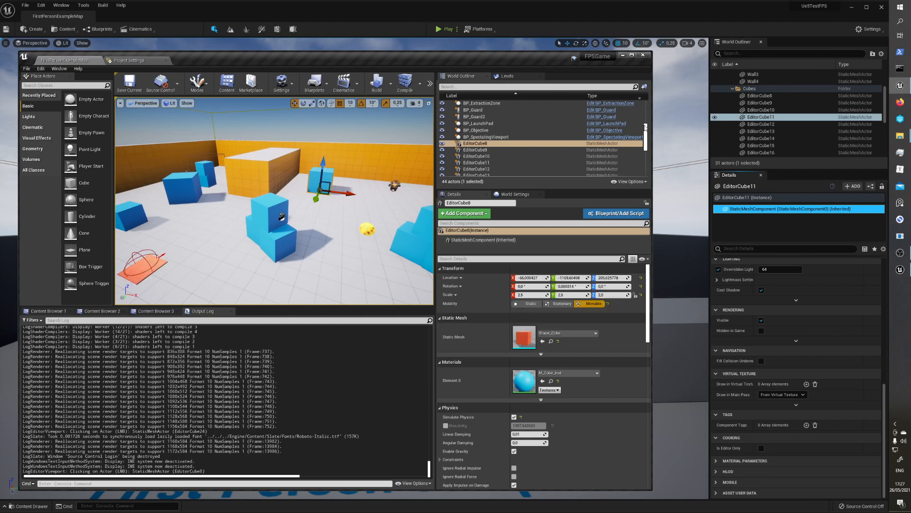
{"action": "mouse_move", "coordinate": [762, 82]}
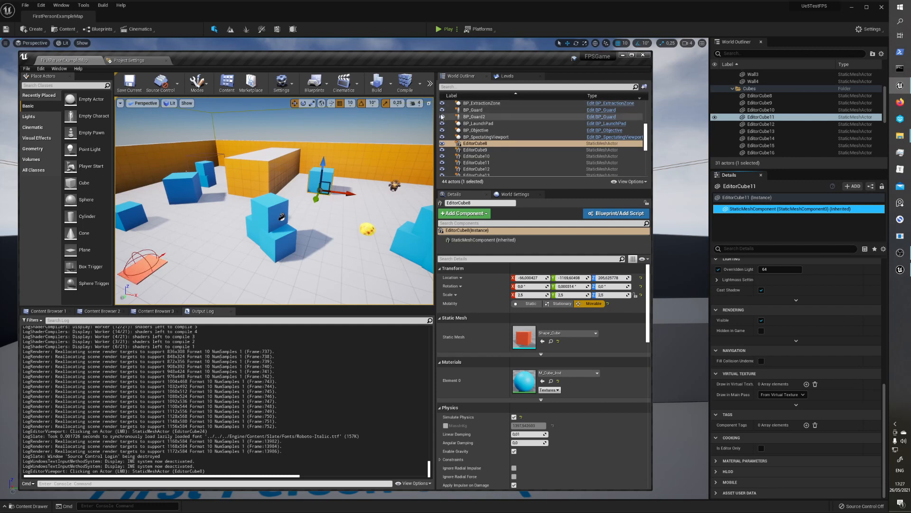
{"action": "mouse_move", "coordinate": [693, 121]}
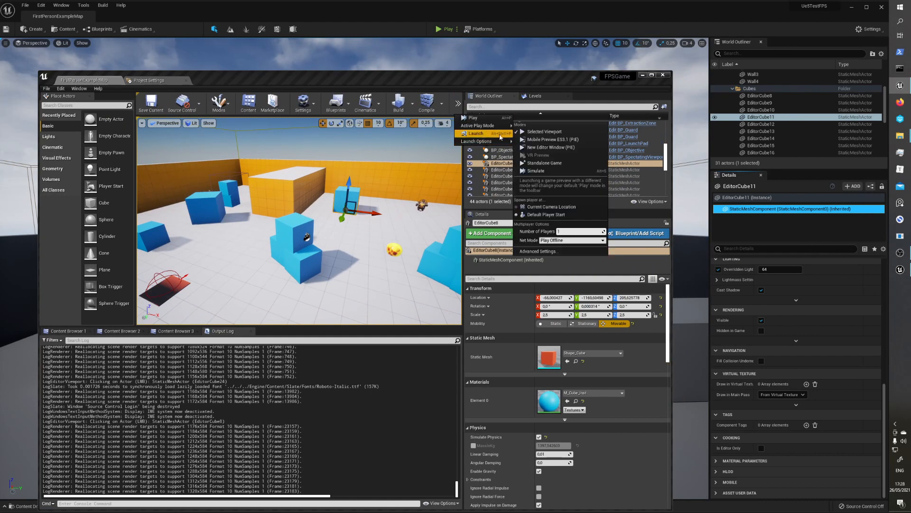
{"action": "mouse_move", "coordinate": [538, 251]}
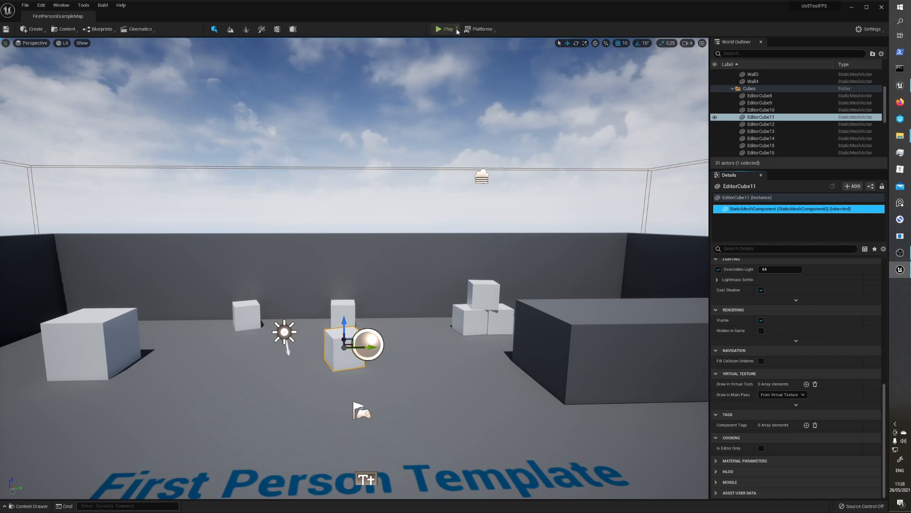
Start a play session of the First Person level in the Selected Viewport
{"action": "left_click", "coordinate": [457, 30]}
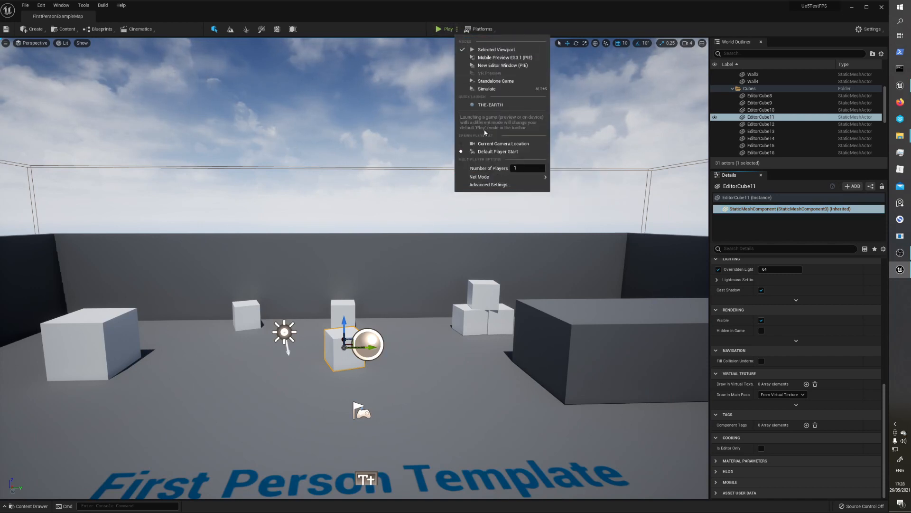
{"action": "mouse_move", "coordinate": [348, 46]}
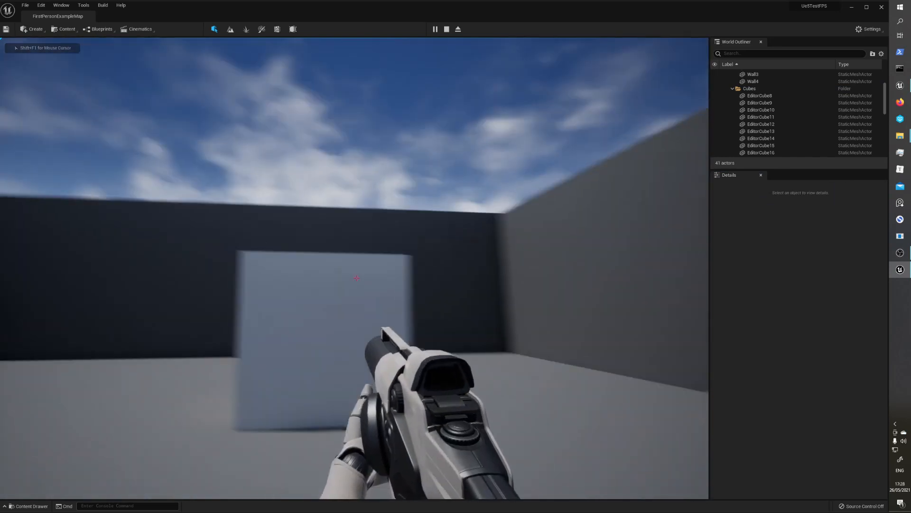
{"action": "left_click", "coordinate": [356, 278]}
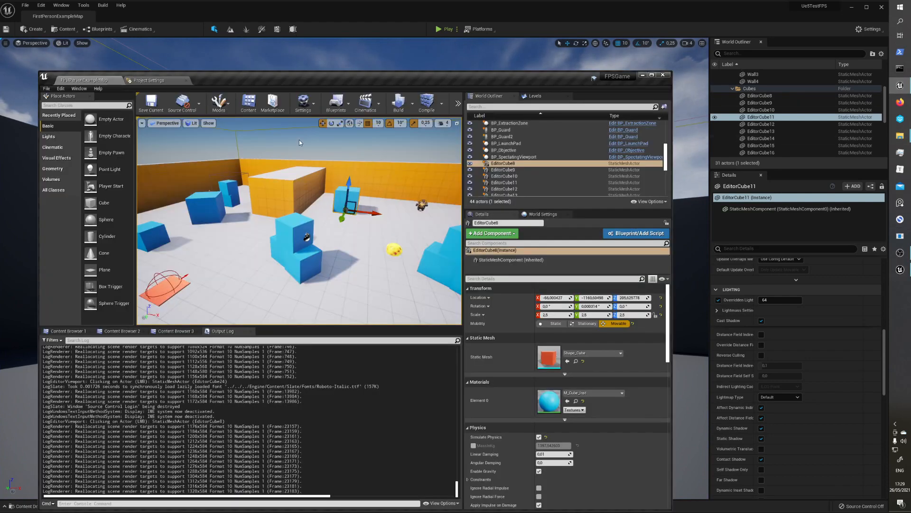
Show Unreal Engine 4's Modes list: Select, Landscape, Foliage, Brush Editing, Mesh Paint
{"action": "left_click", "coordinate": [219, 103]}
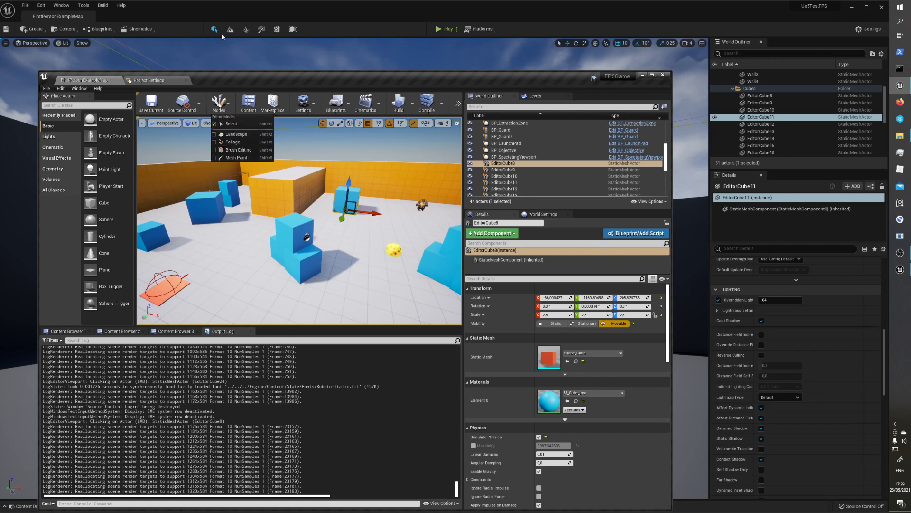
{"action": "mouse_move", "coordinate": [219, 103]}
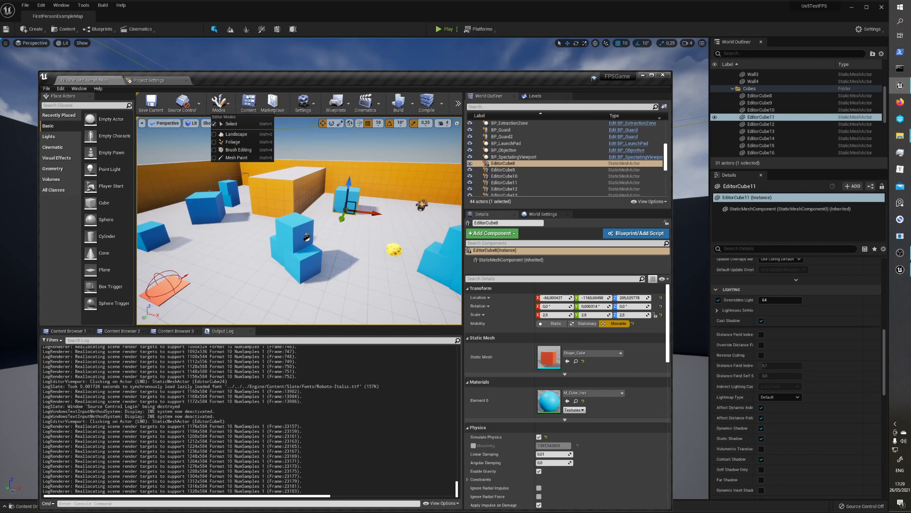
{"action": "mouse_move", "coordinate": [209, 33]}
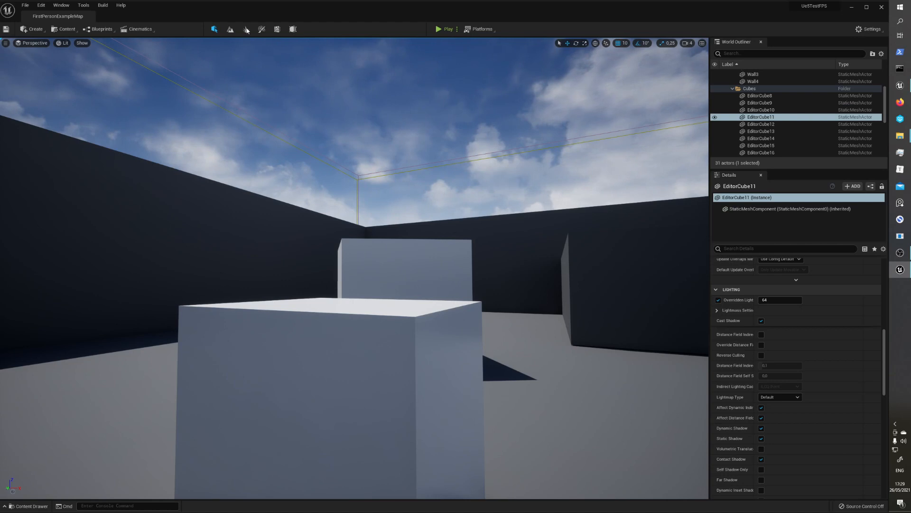
{"action": "mouse_move", "coordinate": [214, 30]}
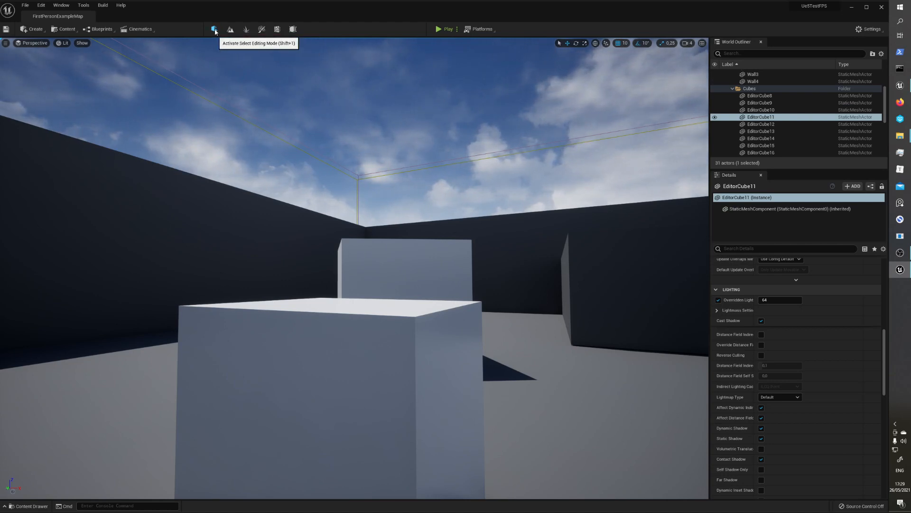
{"action": "mouse_move", "coordinate": [245, 31]}
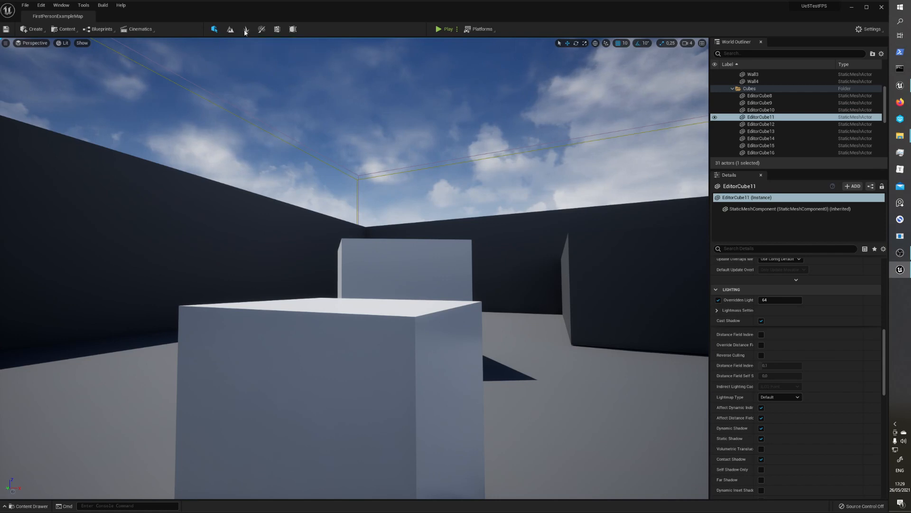
{"action": "mouse_move", "coordinate": [261, 29]}
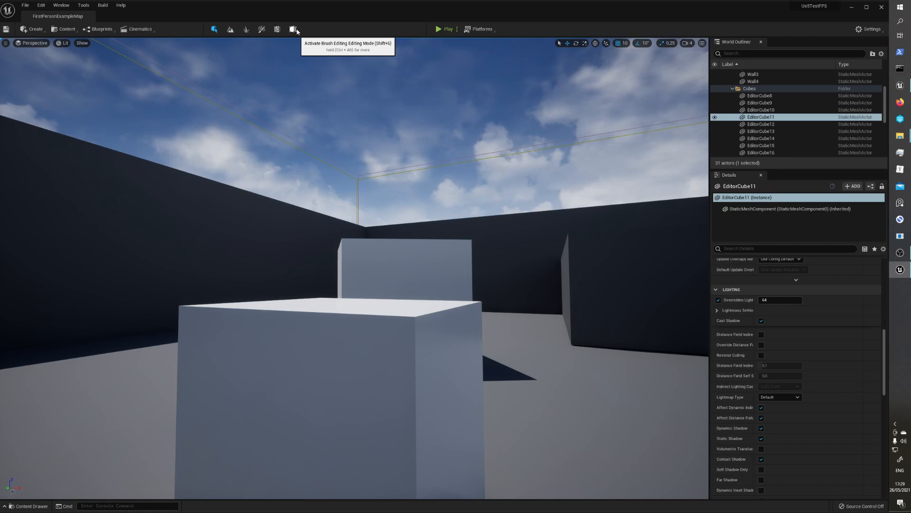
{"action": "mouse_move", "coordinate": [65, 42]}
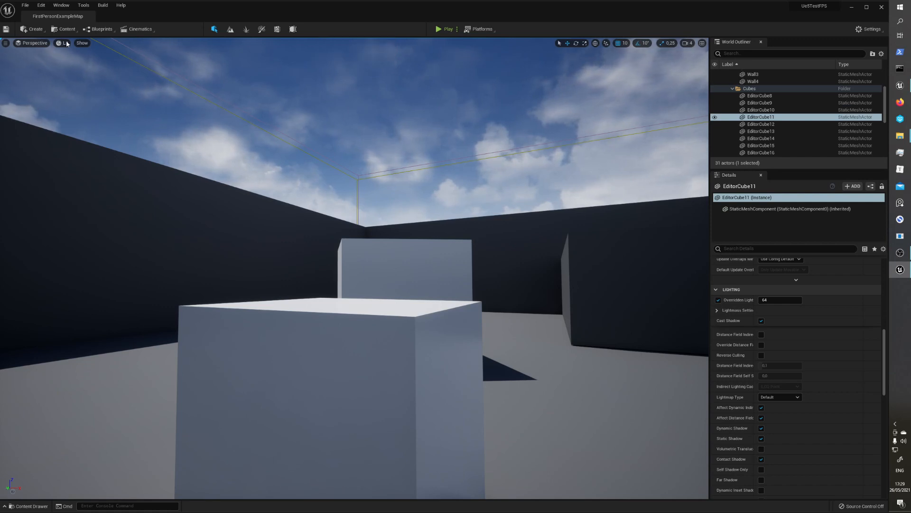
{"action": "left_click", "coordinate": [64, 43]}
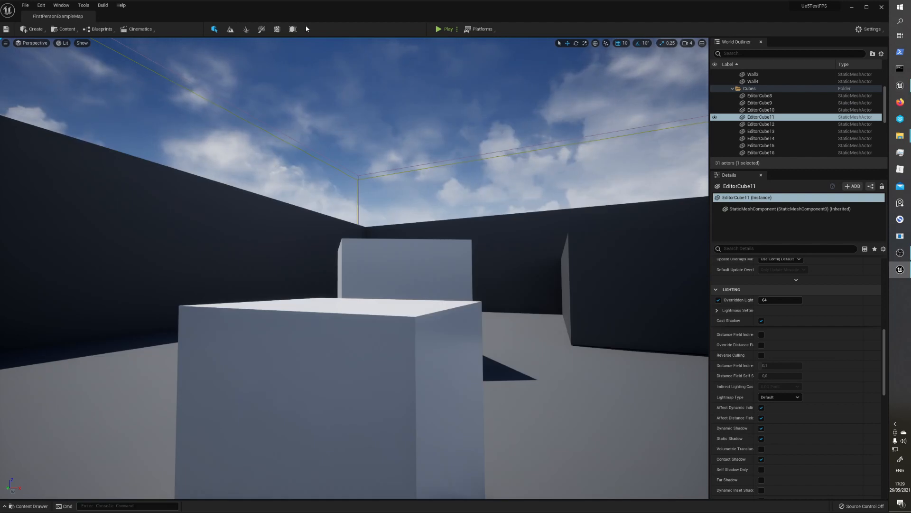
{"action": "left_click", "coordinate": [41, 5]}
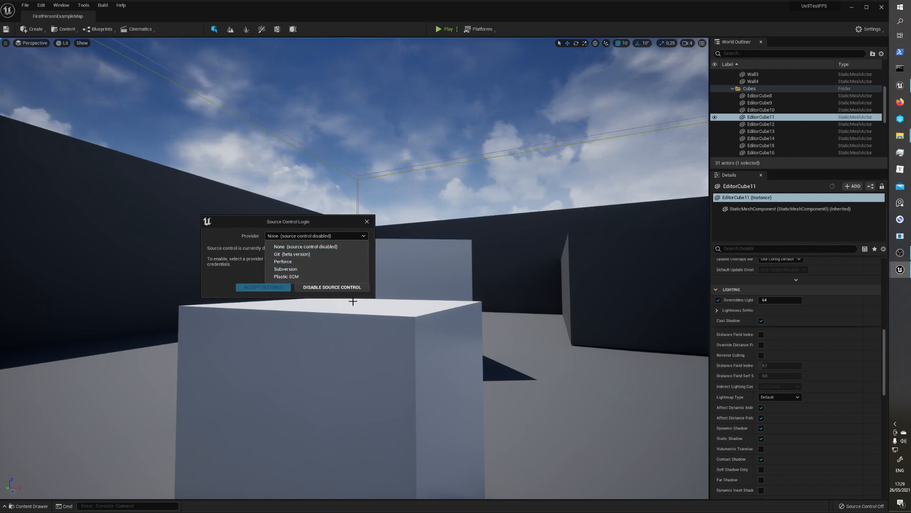
{"action": "mouse_move", "coordinate": [317, 247]}
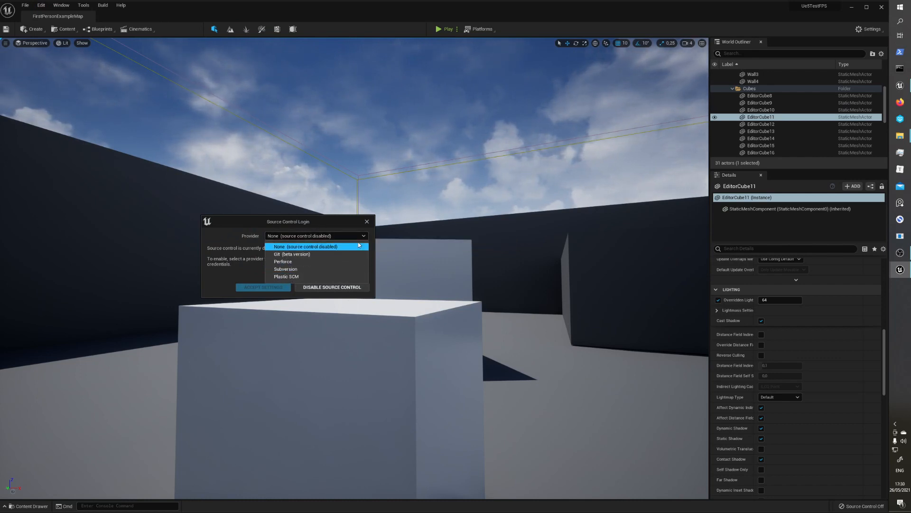
{"action": "mouse_move", "coordinate": [292, 255]}
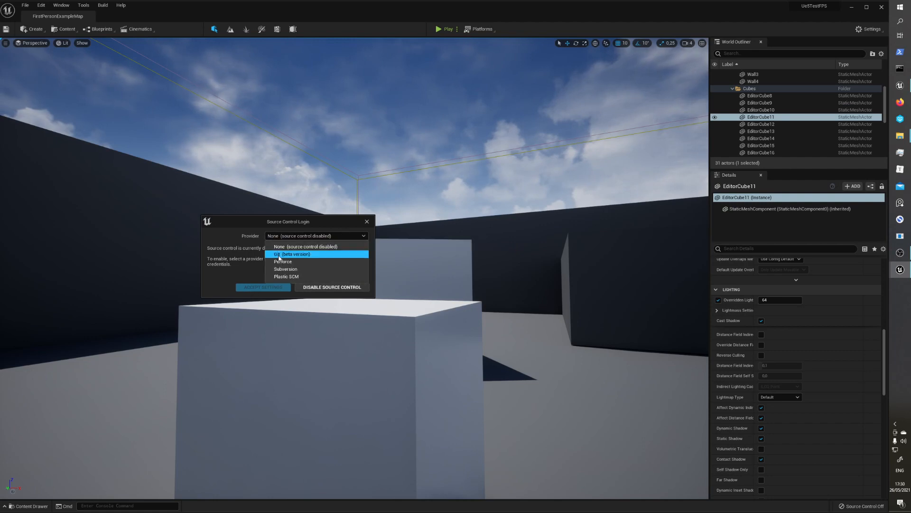
{"action": "left_click", "coordinate": [279, 246]}
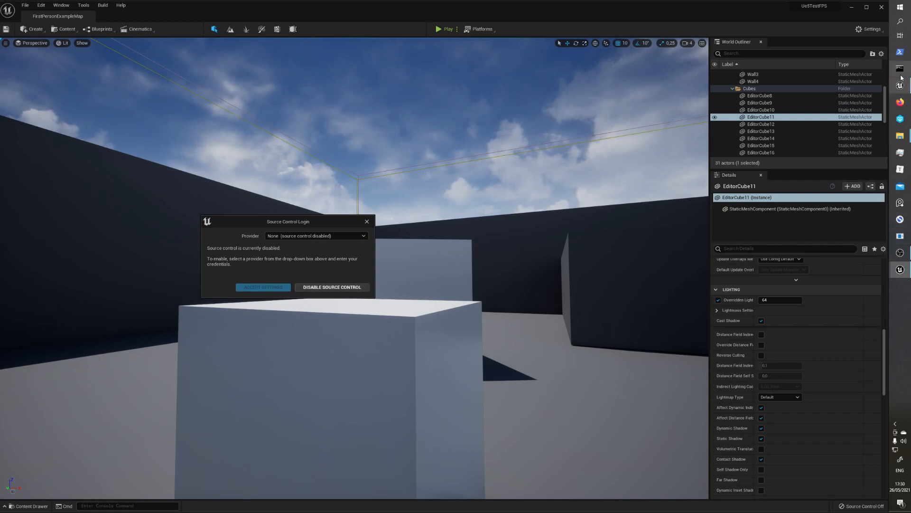
{"action": "left_click", "coordinate": [331, 287]}
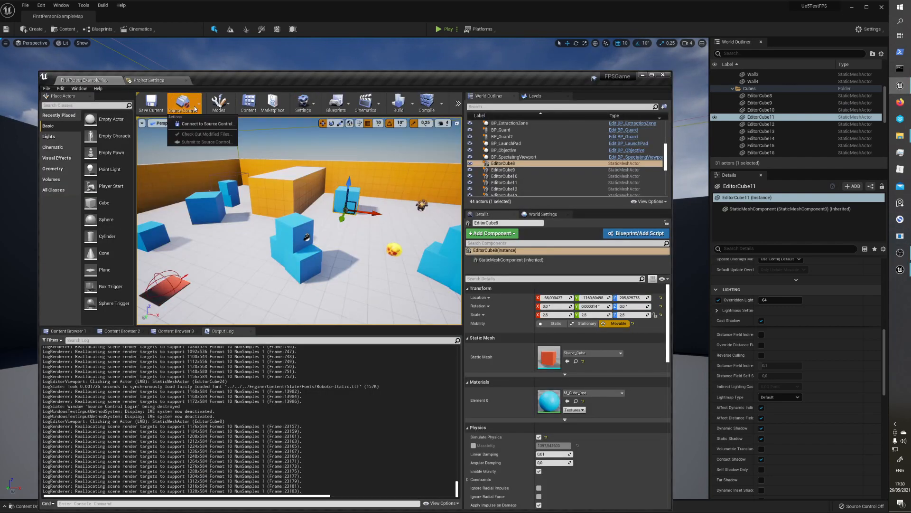
{"action": "left_click", "coordinate": [207, 123]}
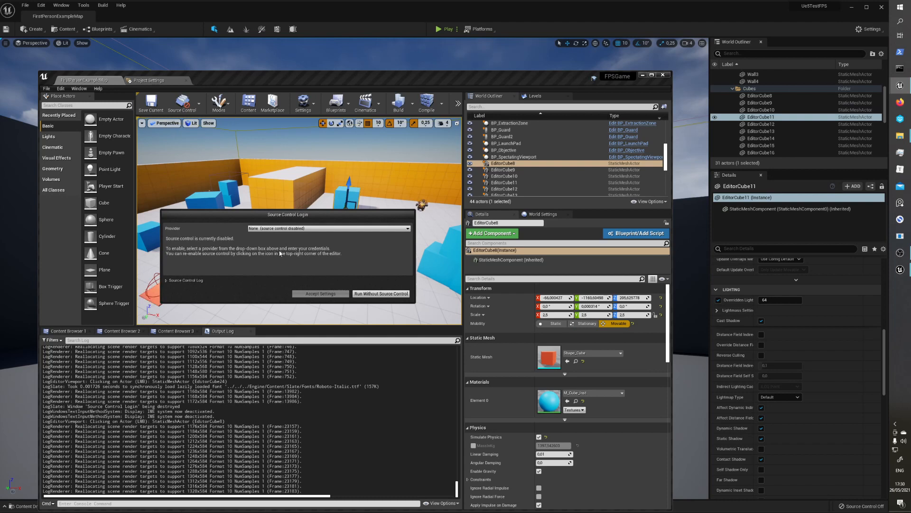
{"action": "mouse_move", "coordinate": [340, 262]}
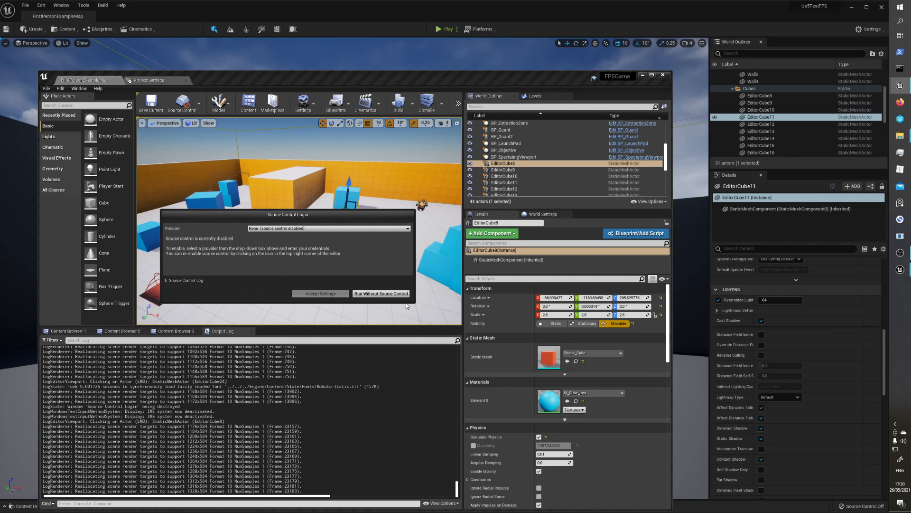
{"action": "left_click", "coordinate": [381, 293]}
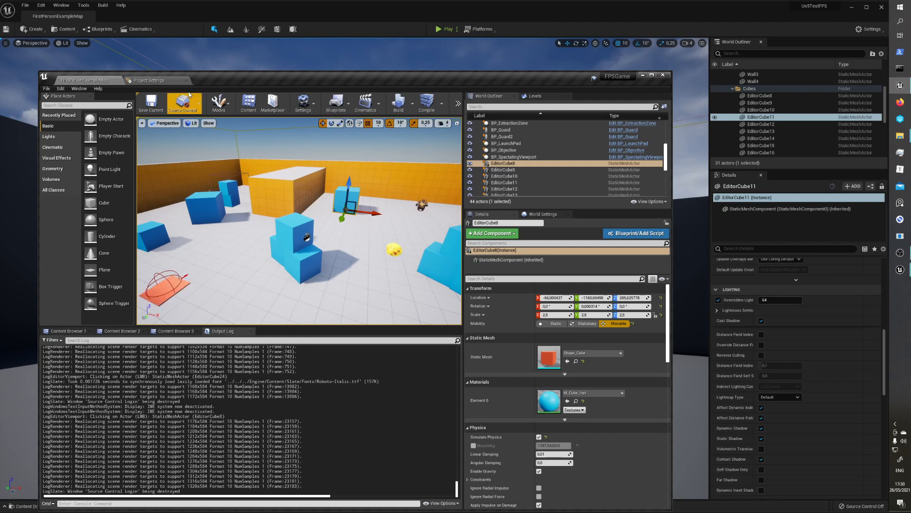
{"action": "mouse_move", "coordinate": [273, 103]}
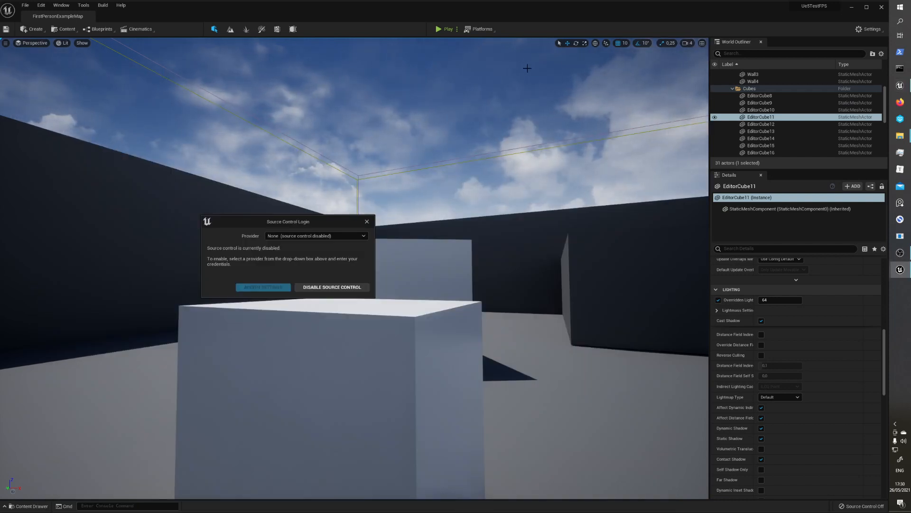
{"action": "left_click", "coordinate": [331, 287]}
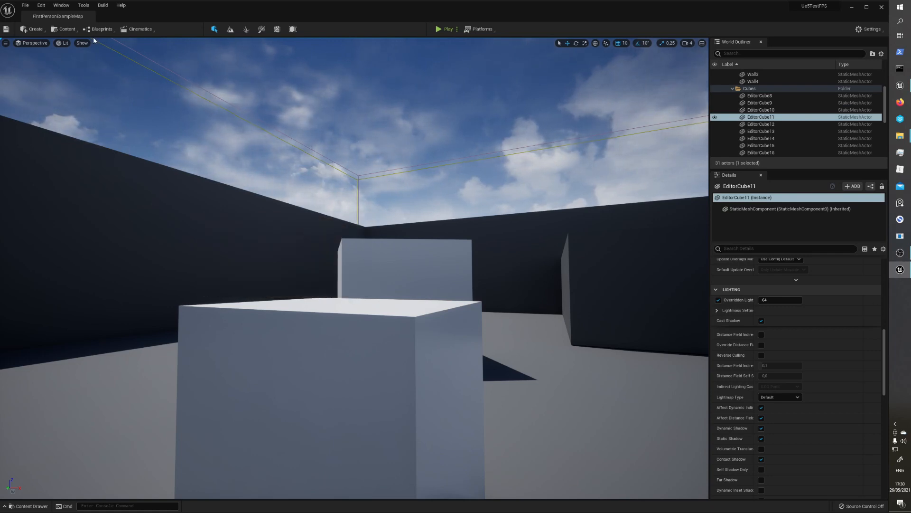
{"action": "left_click", "coordinate": [40, 5]}
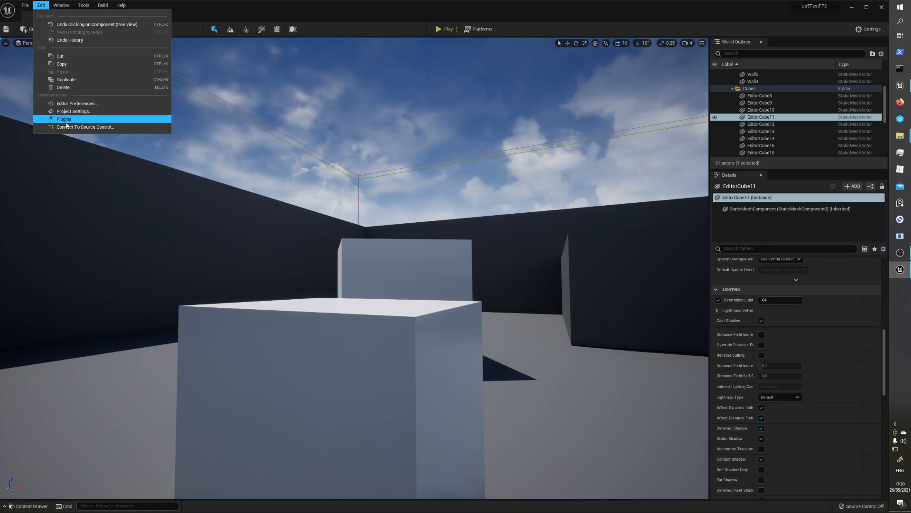
{"action": "left_click", "coordinate": [63, 120]}
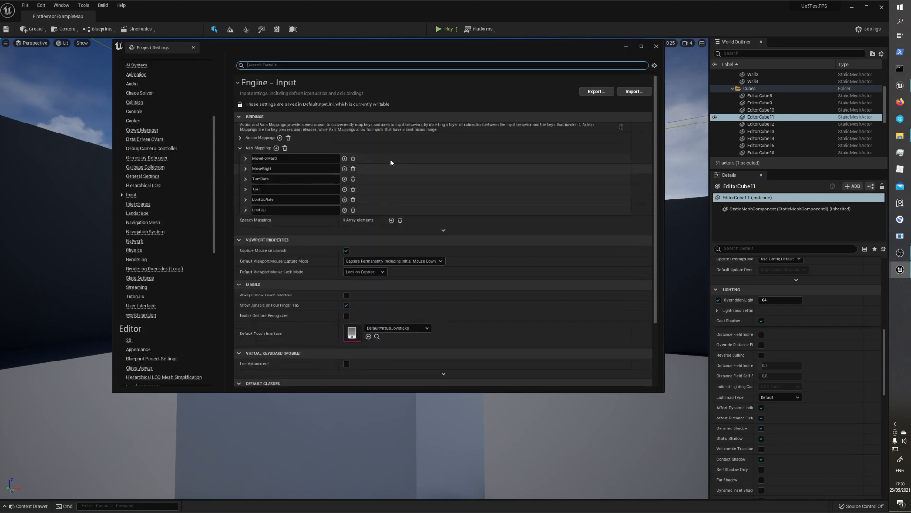
{"action": "scroll", "scroll_direction": "down", "scroll_amount": 3}
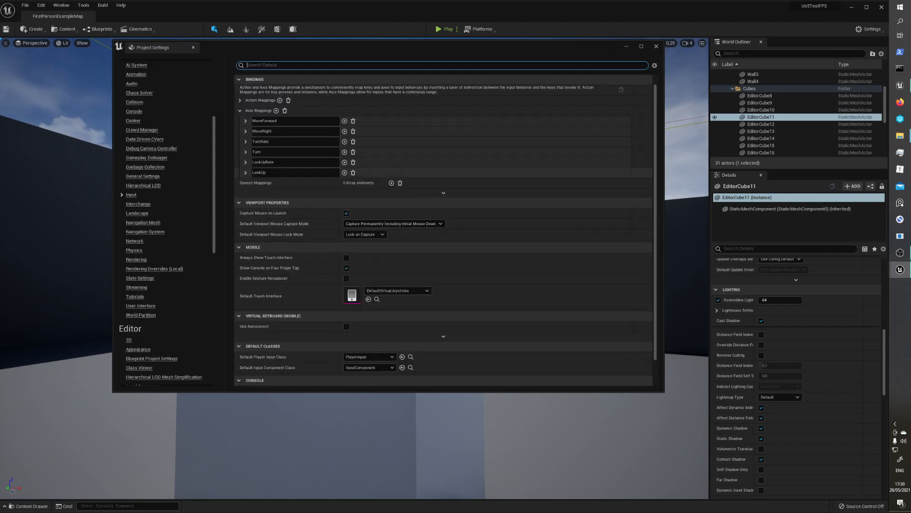
{"action": "left_click", "coordinate": [245, 132]}
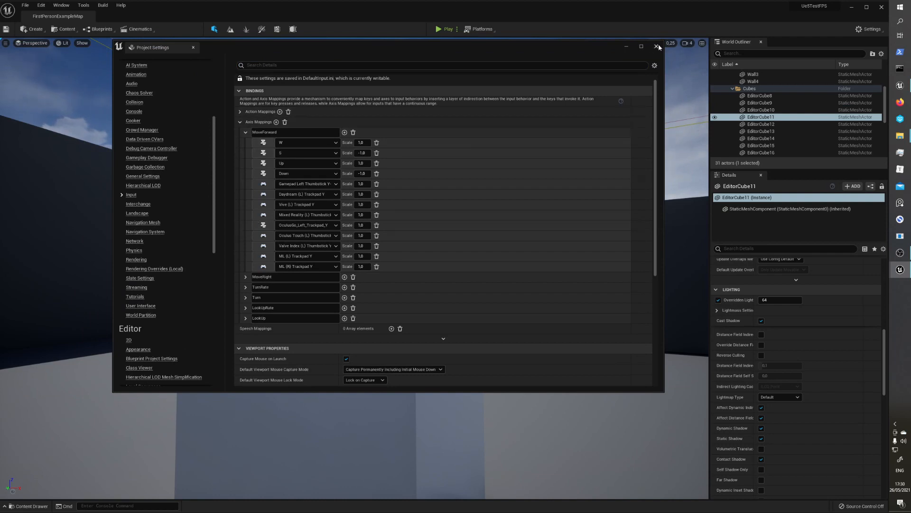
{"action": "left_click", "coordinate": [657, 47]}
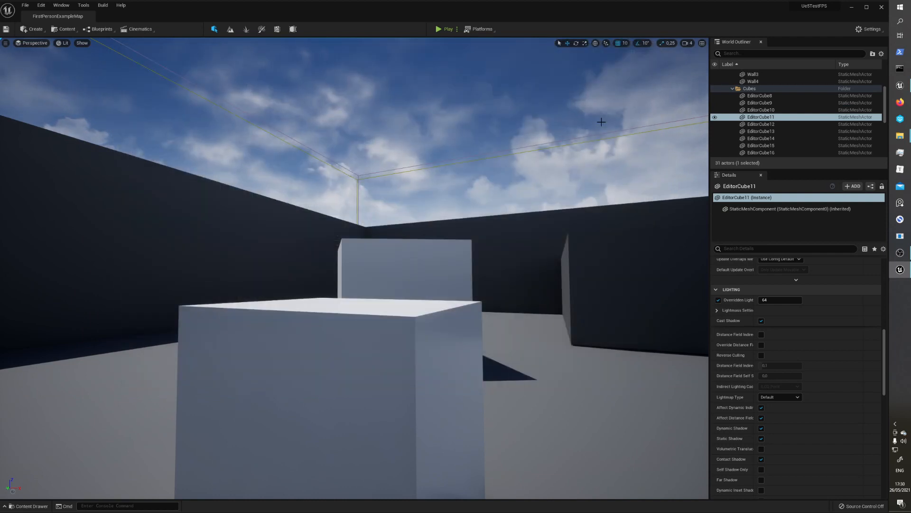